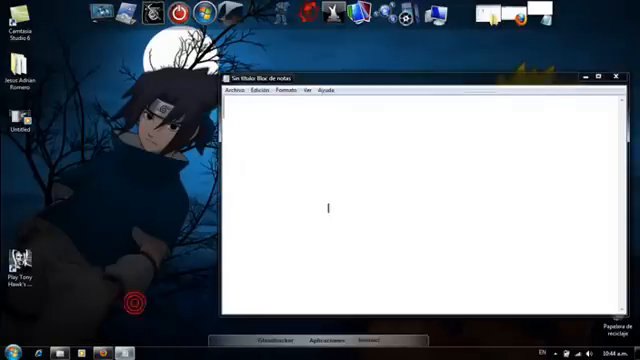
- Type 'Bueno taringueros no se si les...' about being unable to reach taringa.net, ending 'vean..'
text(Bueno taring)
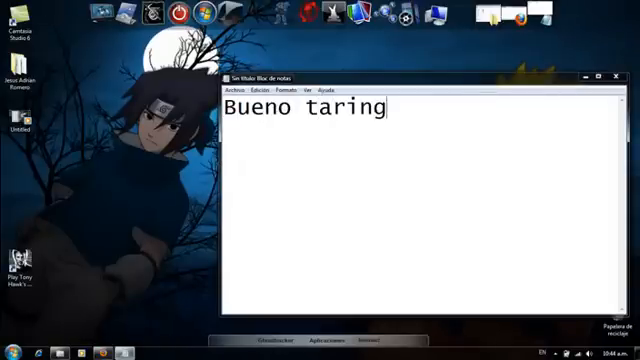
text(ueros no se si les a pasado esto pero a veces no p)
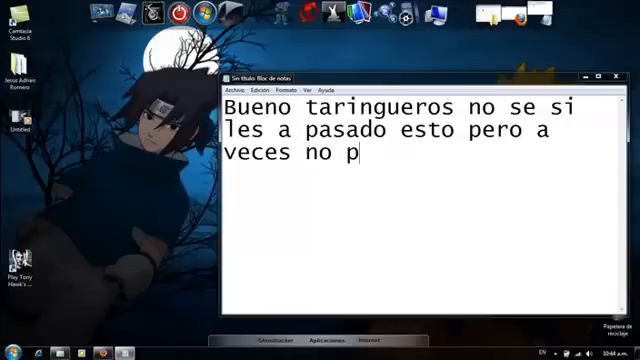
text(uedo entrar)
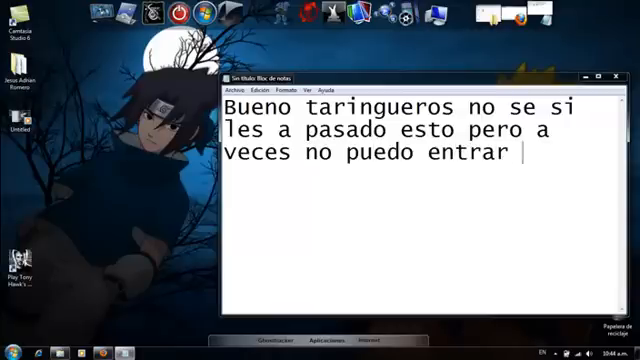
text(a taringa)
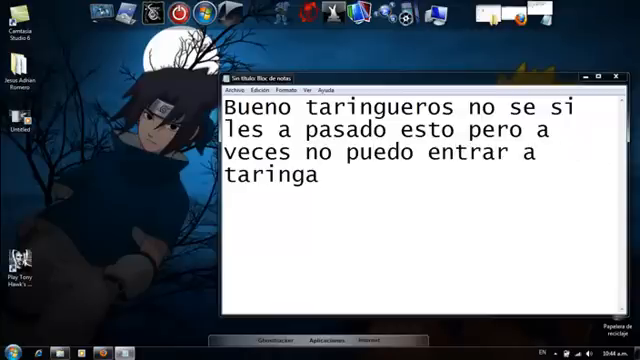
text(.net o algun foro de este)
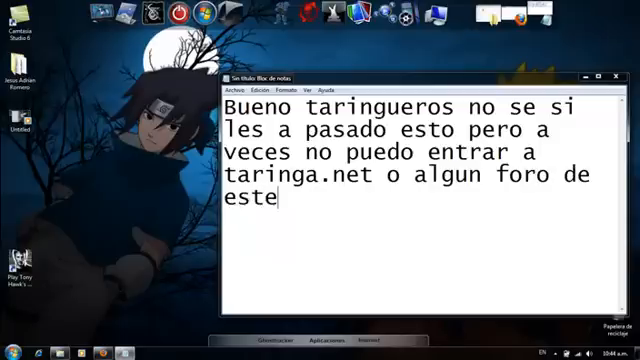
text(vean..)
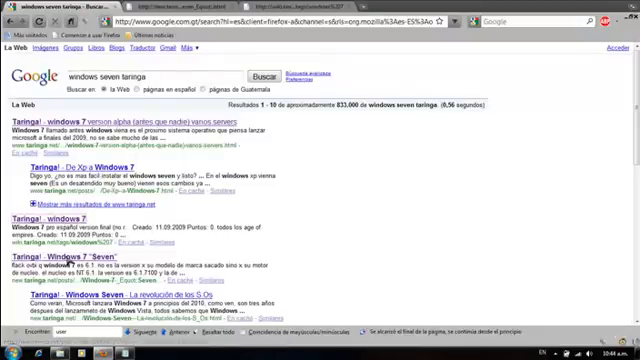
- Scroll down the Google results for 'windows seven taringa' to view the Taringa pages
scroll(down, 3)
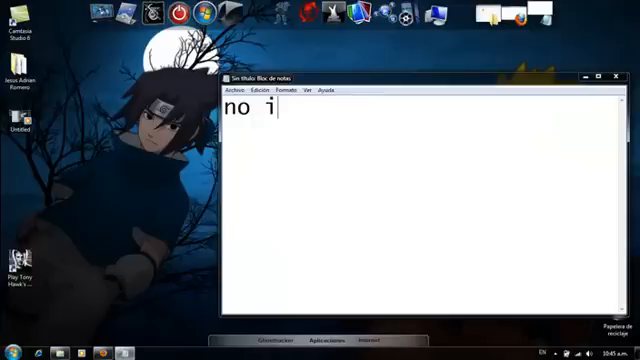
- Add lines that the site never loads and 'hay una solucion pero... no puedo loguearme', ending 'miren...'
text(mporta qu)
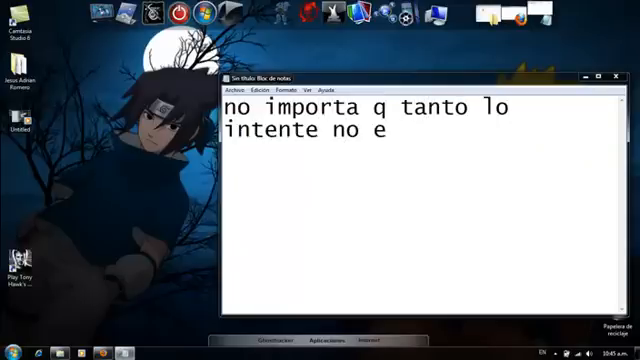
text(ntra)
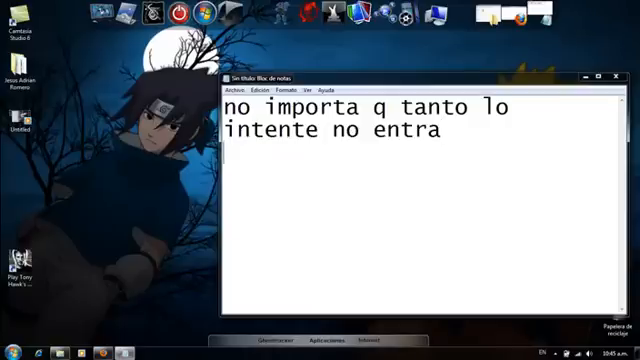
text(hay una so)
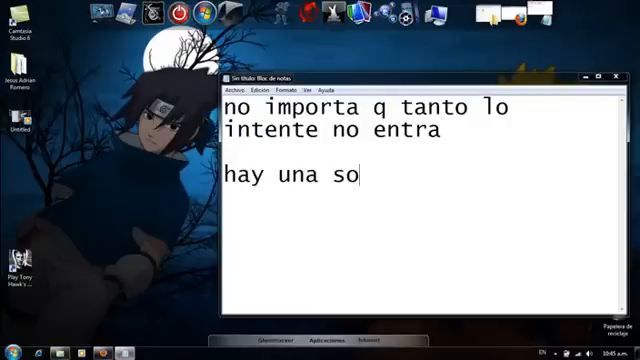
text(lucion pero no me gusta x)
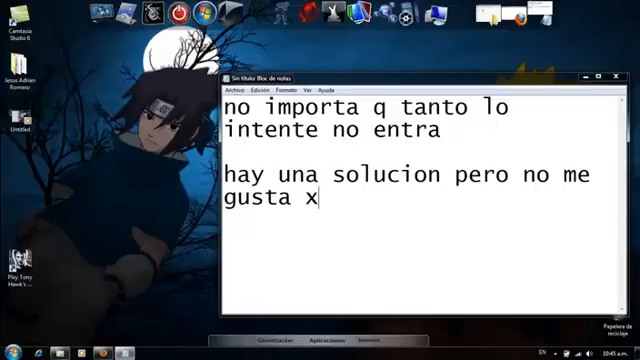
text(q no puedo log)
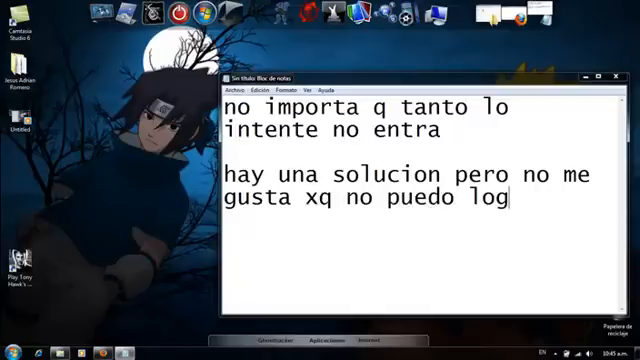
text(gearme)
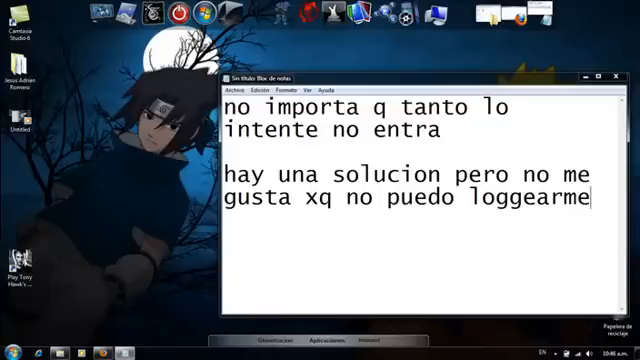
text(m)
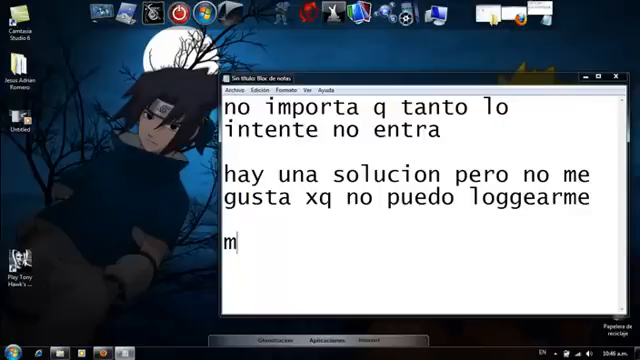
text(iren...)
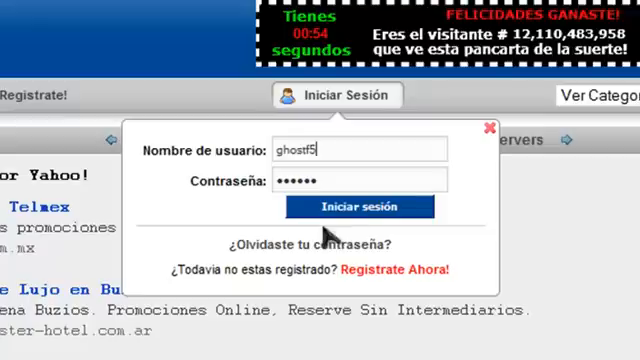
- Submit the entered Taringa username and password via Iniciar sesión, retrying once
click(486, 128)
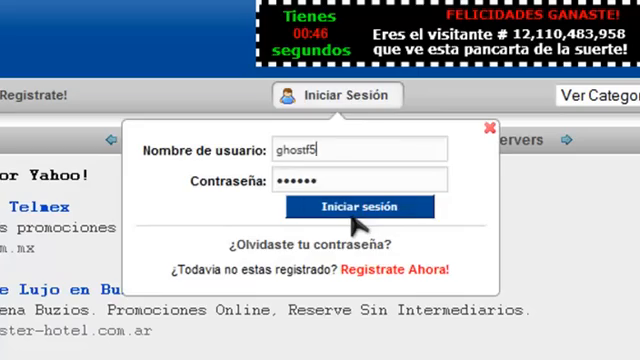
click(493, 130)
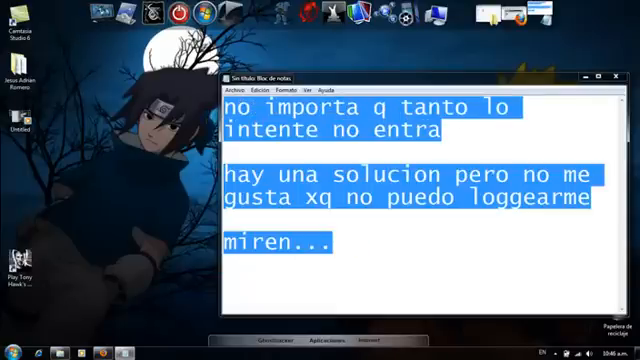
- Type 'solo hay q darle click en cache...' explaining login fails and a fix exists for 'este problema'
text(solo hay q)
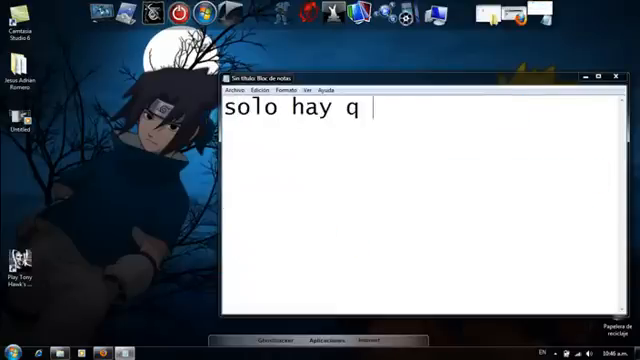
text(darle click en cache par)
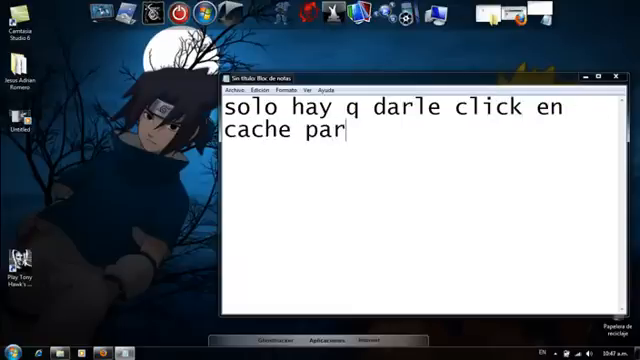
text(a abrir la pagina de taringa pero no puedo)
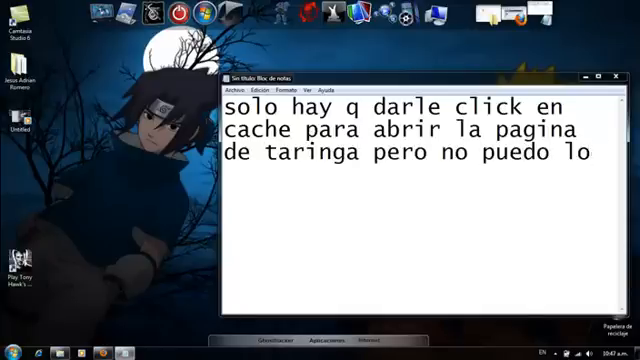
text(loguearme he en)
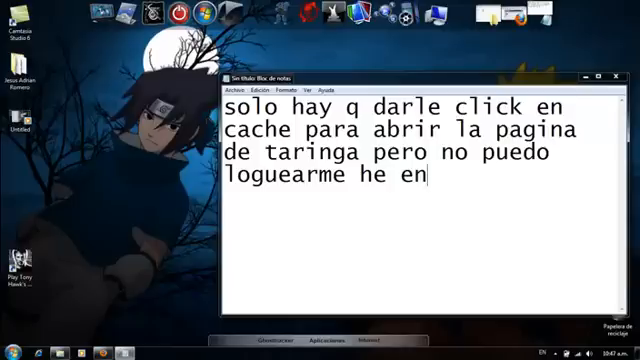
text(contrado una)
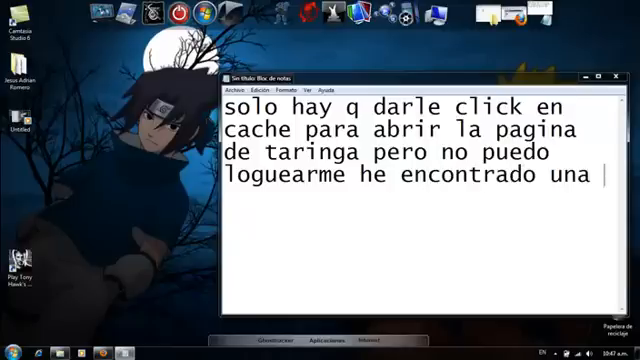
text(solucion para el firefox)
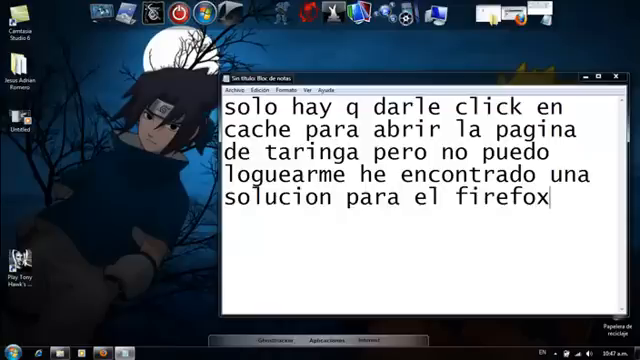
text(que da esta)
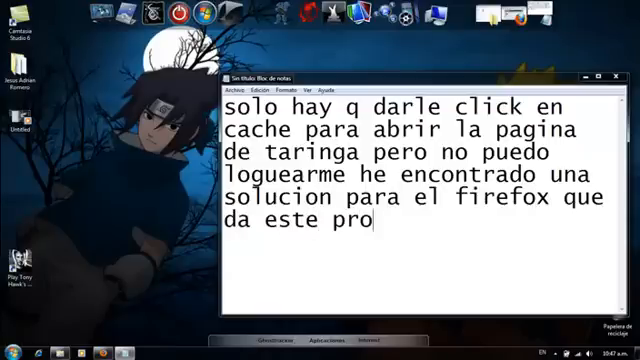
text(blema)
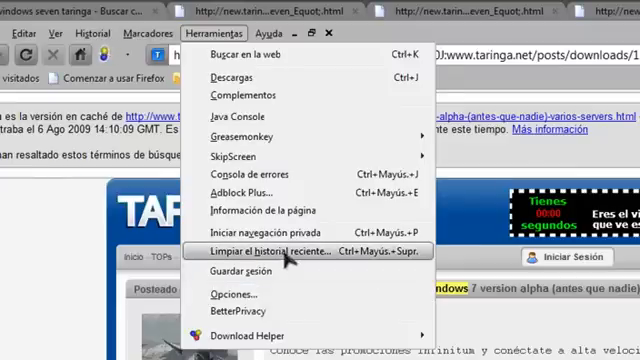
- Clear Firefox's recent history, then open the Taringa Windows 7 alpha post from Google results
click(281, 251)
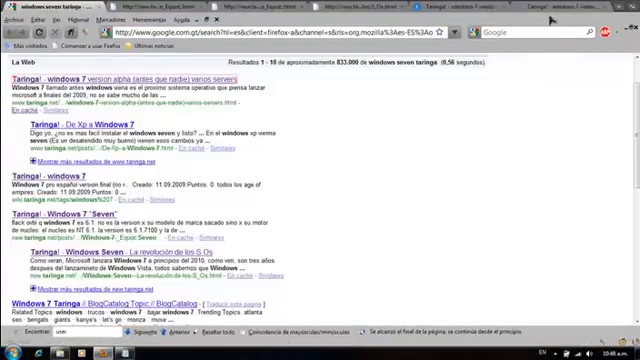
click(83, 84)
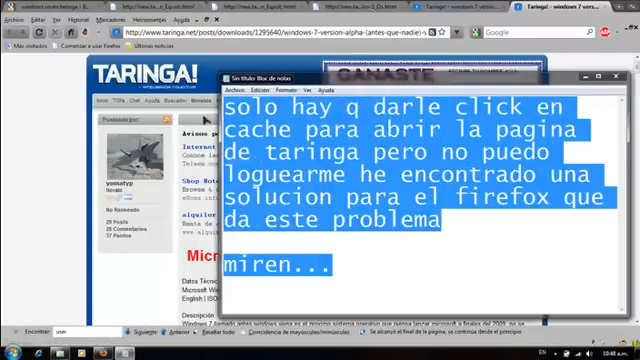
- Type 'Bueno espero que les sirva para no tener q instalar de nuevo el firefox...' ending 'Salu2'
text(Bueno espero)
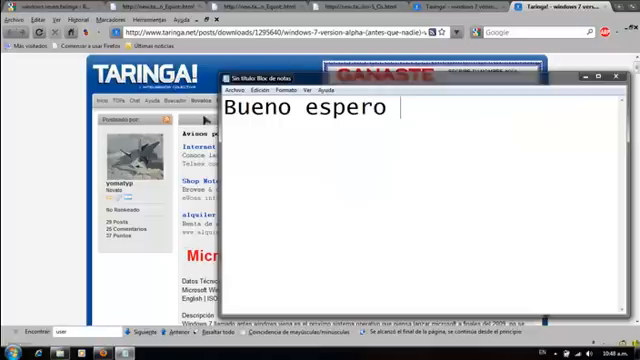
text(que les sirva)
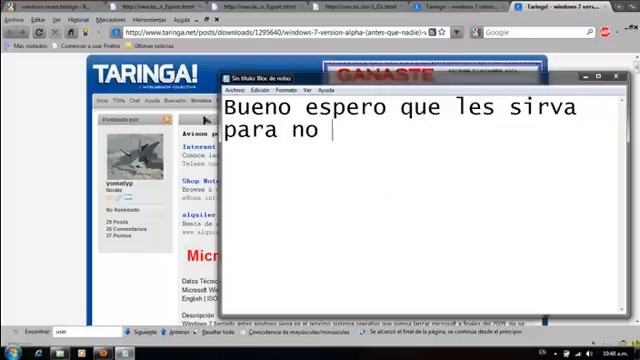
text(tener q instal)
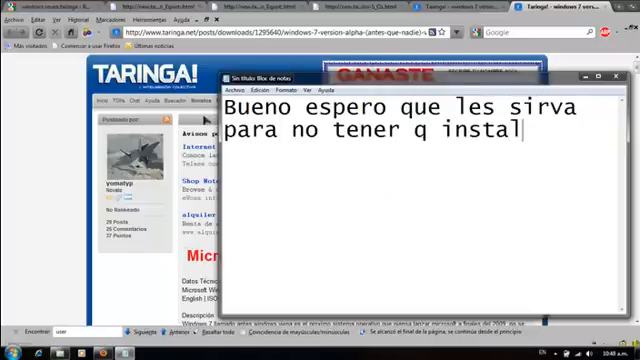
text(ar de nuevo el)
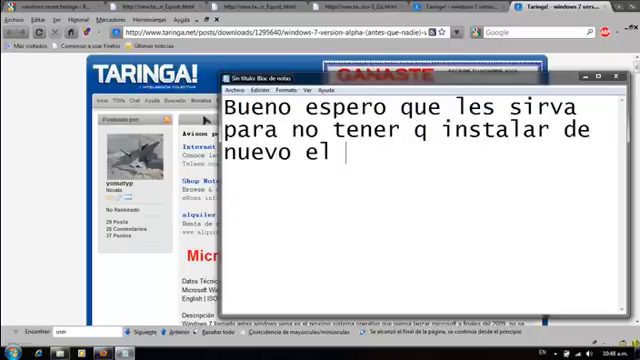
text(firefox y todos lo pl)
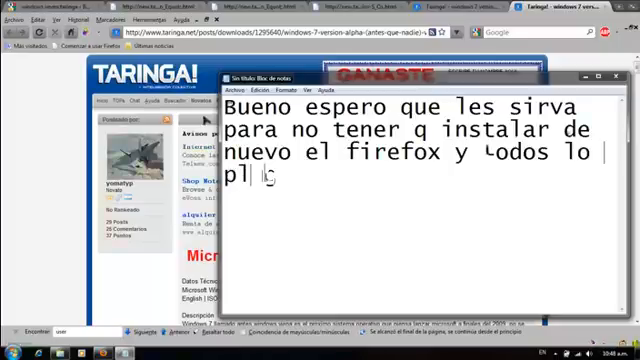
text(ins que)
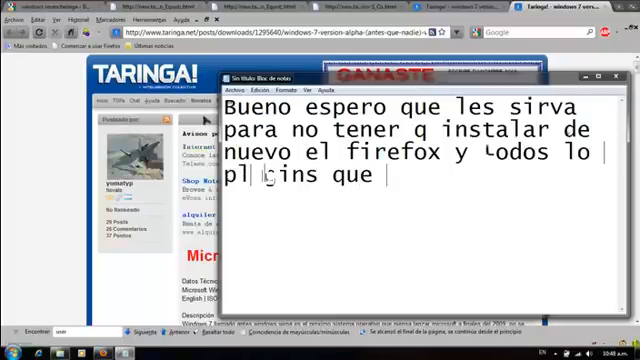
text(tenemos y demas)
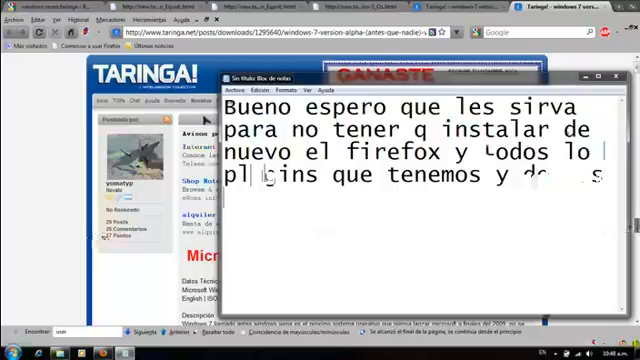
text(Salu2)
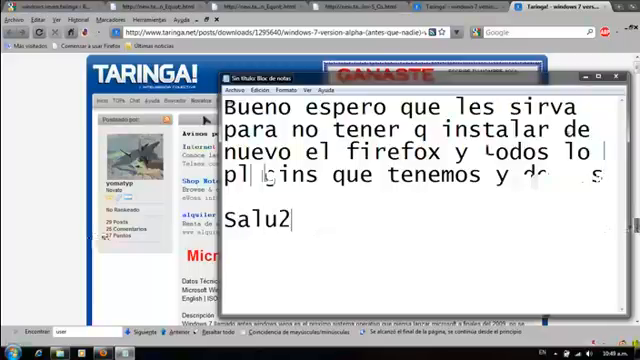